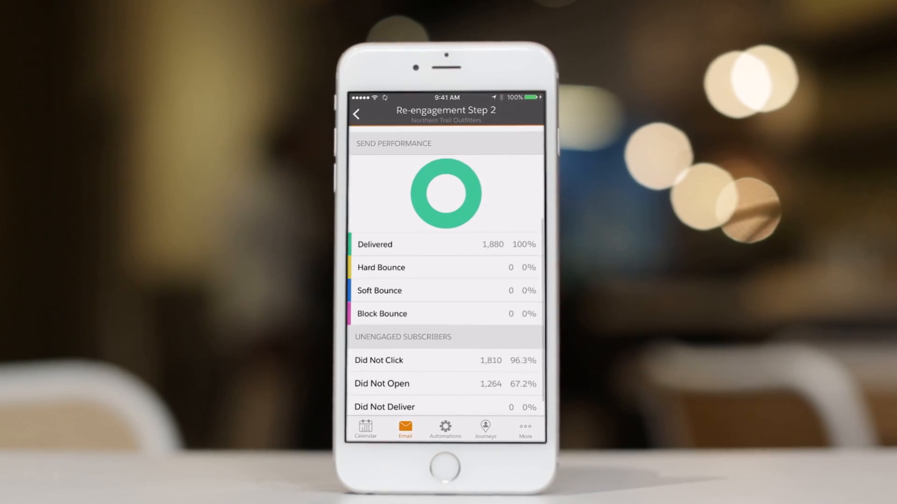
Create a report from the Blank Template for Email Sending Performance
click(485, 430)
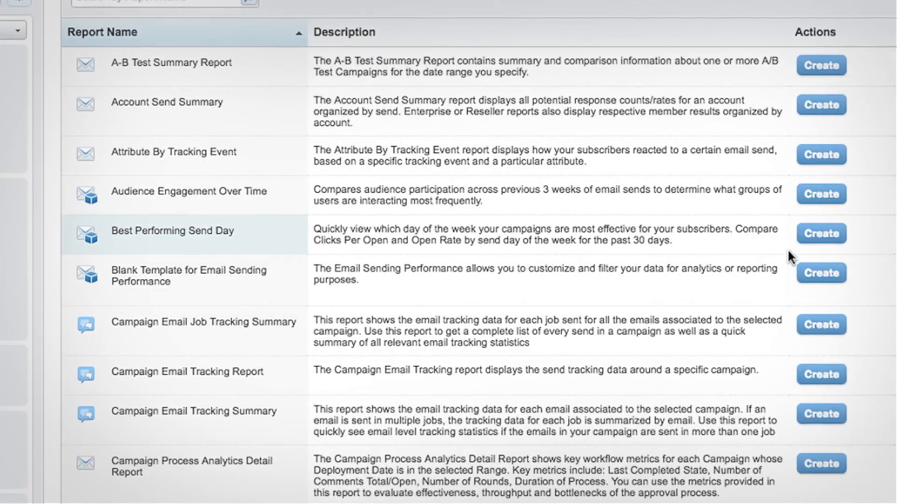
click(820, 272)
text(inte)
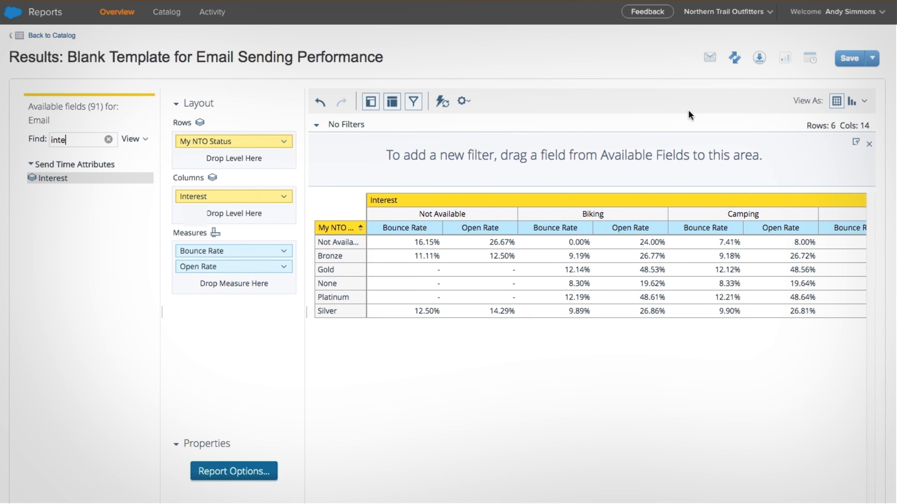
Show the report results as horizontal bar charts instead of a table
click(852, 101)
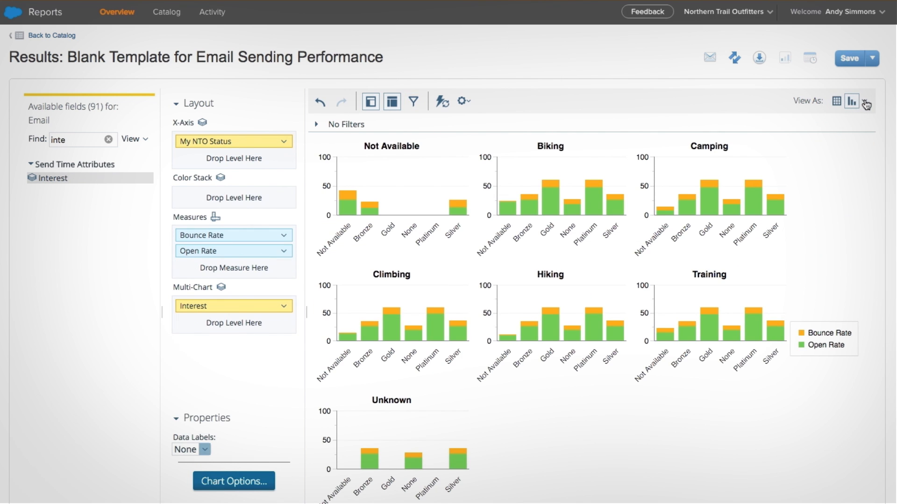
click(865, 101)
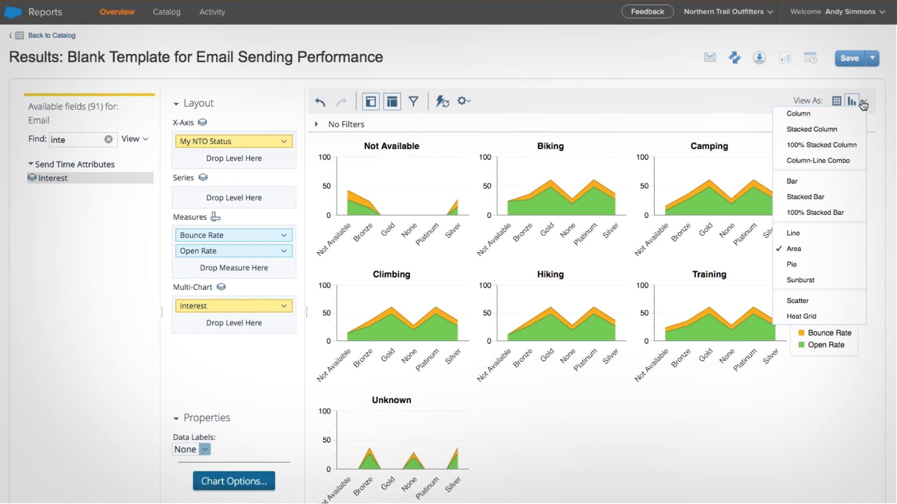
click(791, 180)
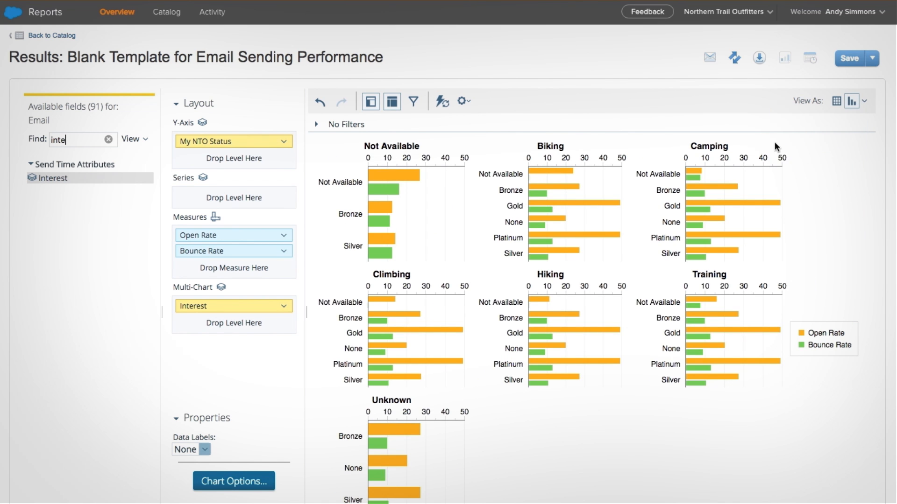
Email the report results as an Excel Spreadsheet (.xls)
click(709, 57)
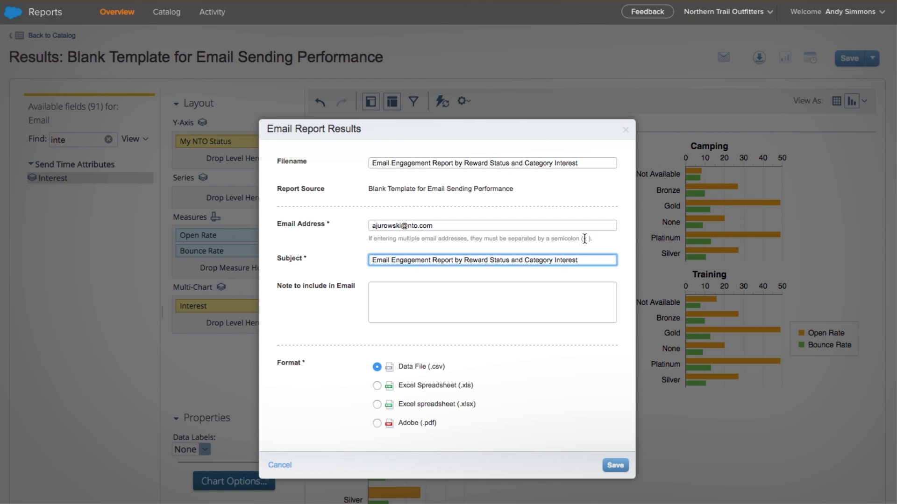
click(376, 385)
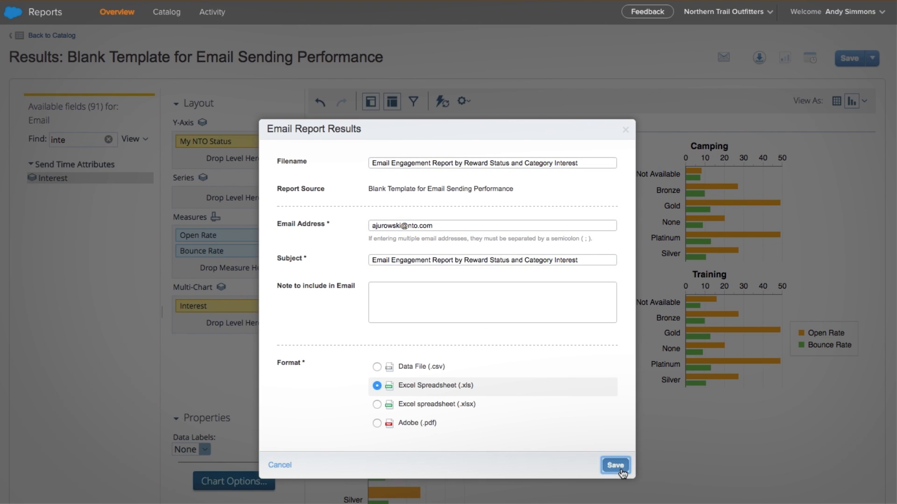
click(614, 465)
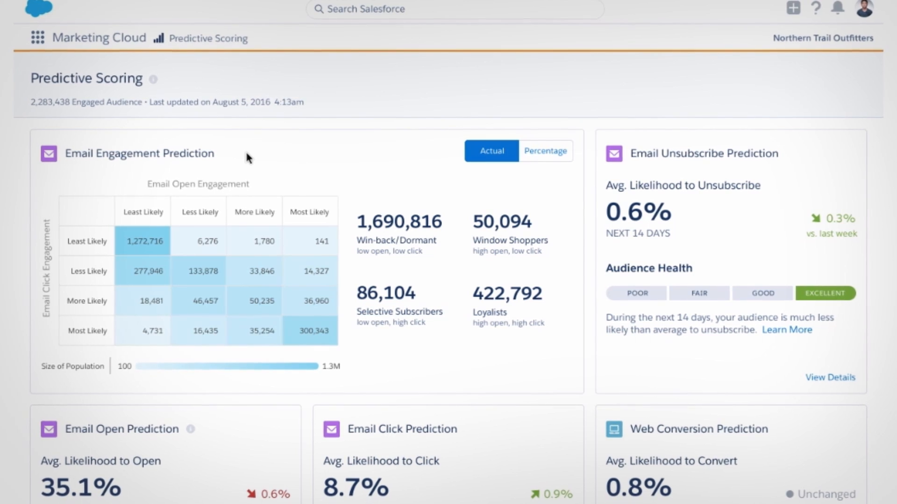
scroll(down, 3)
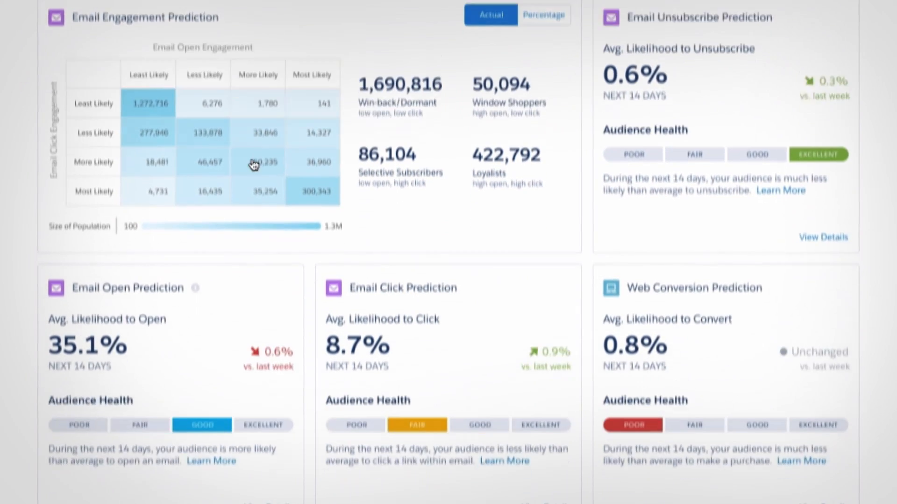